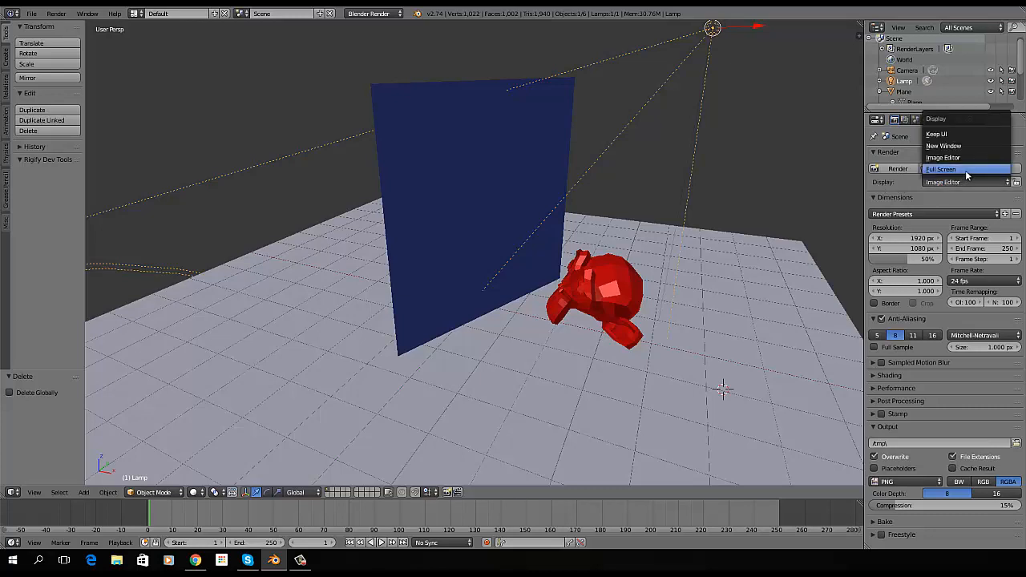
# - Set the render Display to Full Screen and render the red monkey scene
pyautogui.click(940, 169)
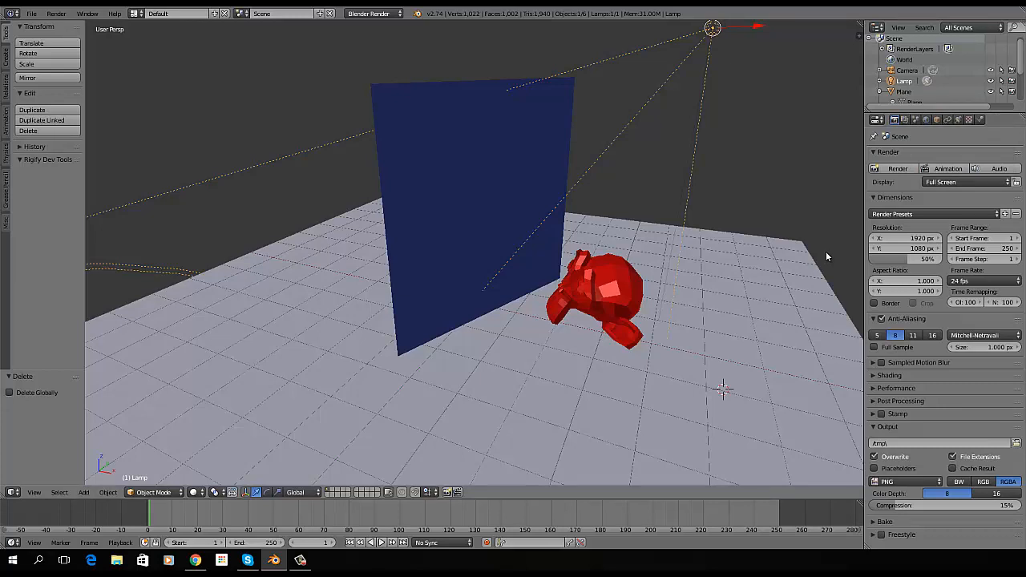
pyautogui.click(897, 169)
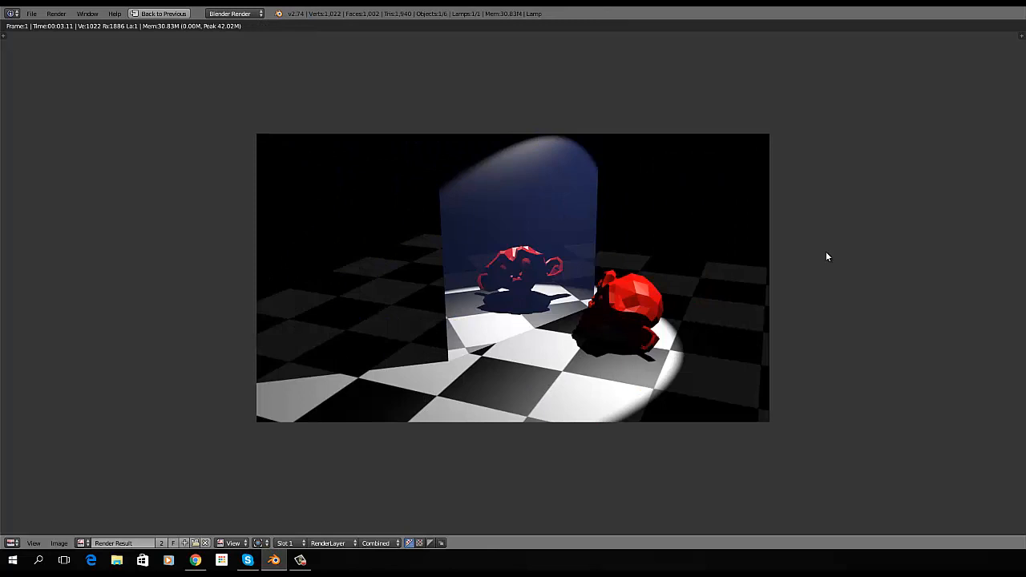
pyautogui.moveTo(281, 513)
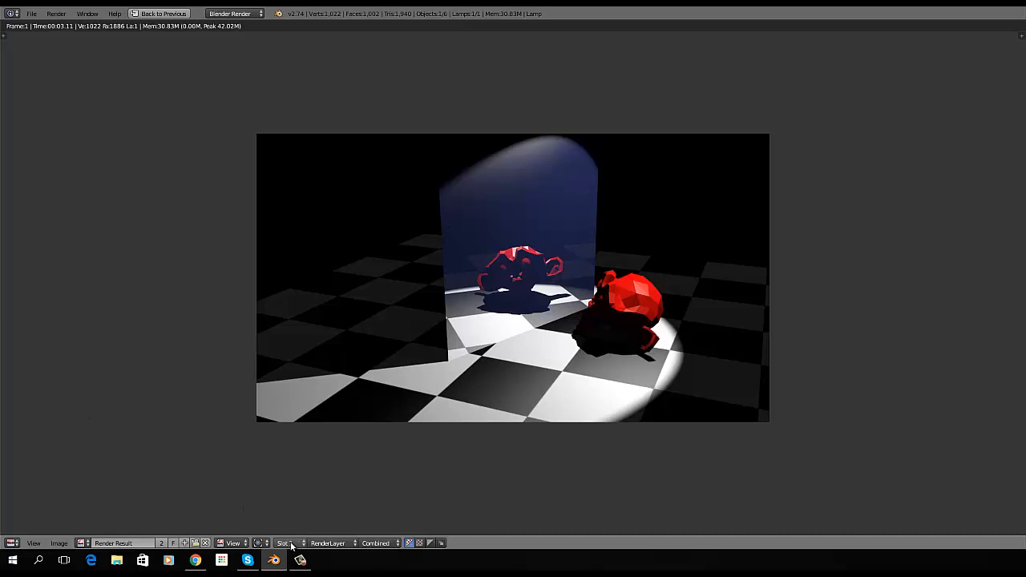
# - Check the render slot list and keep the finished render in Slot 1
pyautogui.click(286, 544)
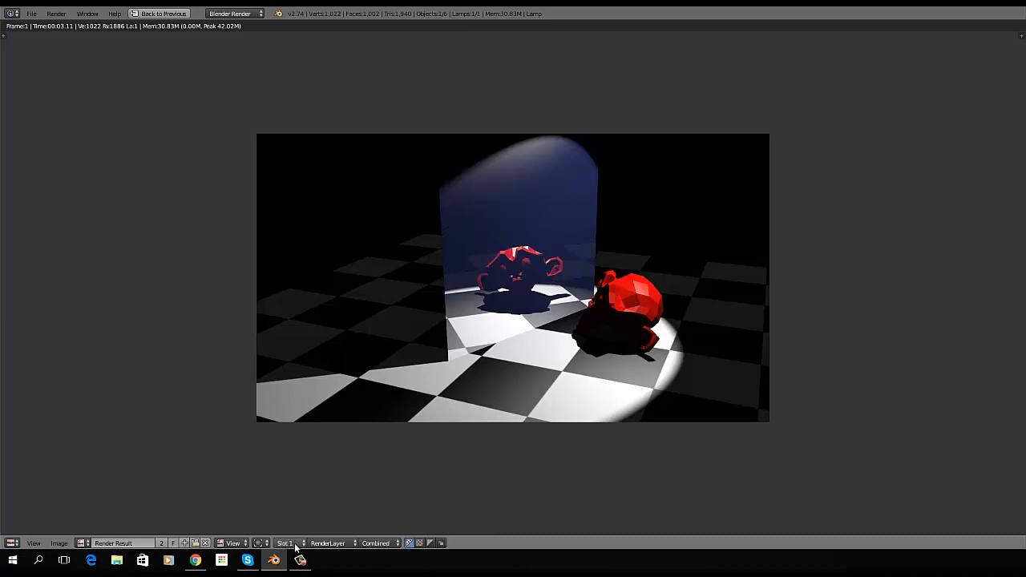
pyautogui.moveTo(297, 546)
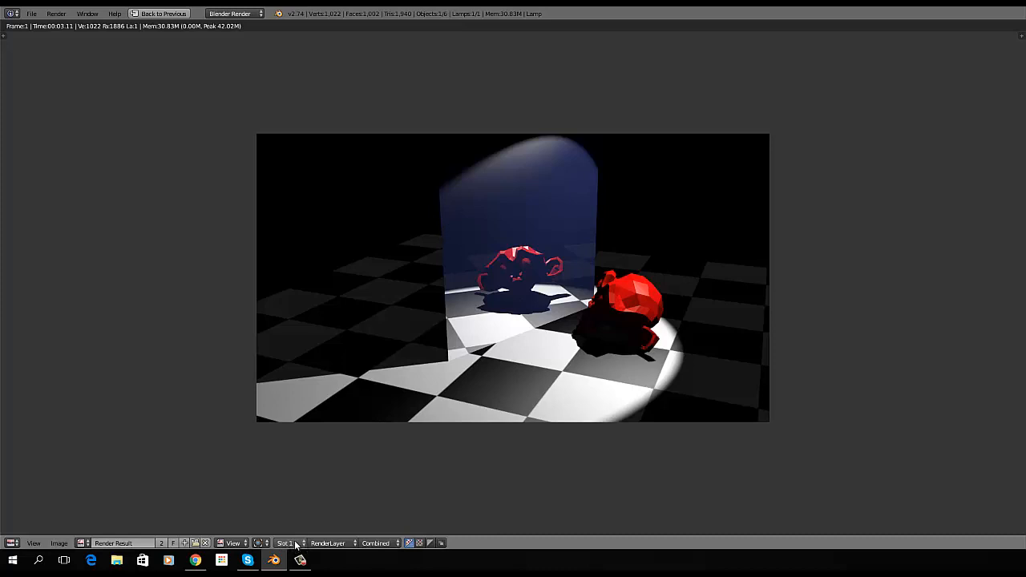
pyautogui.click(286, 542)
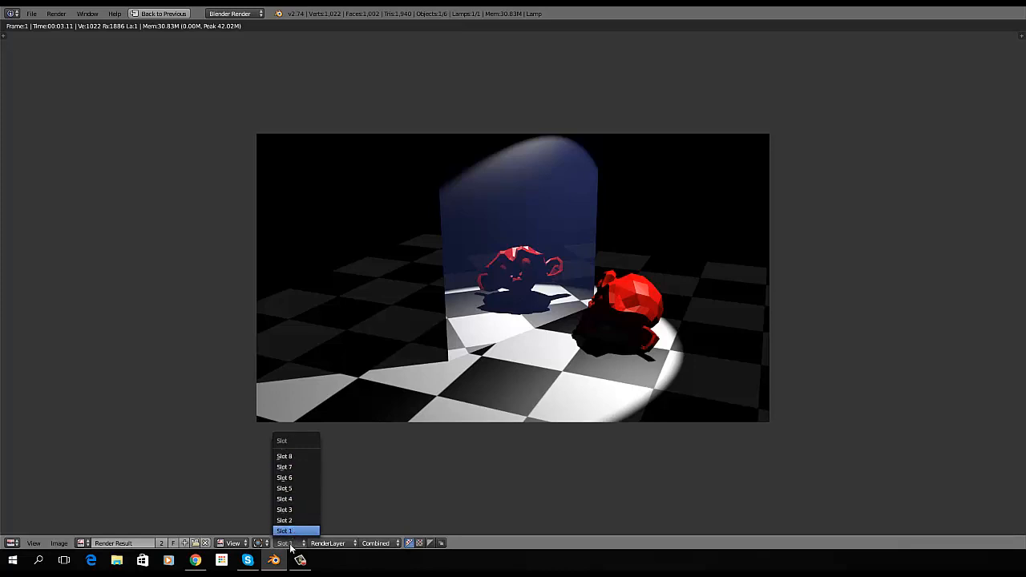
pyautogui.moveTo(288, 546)
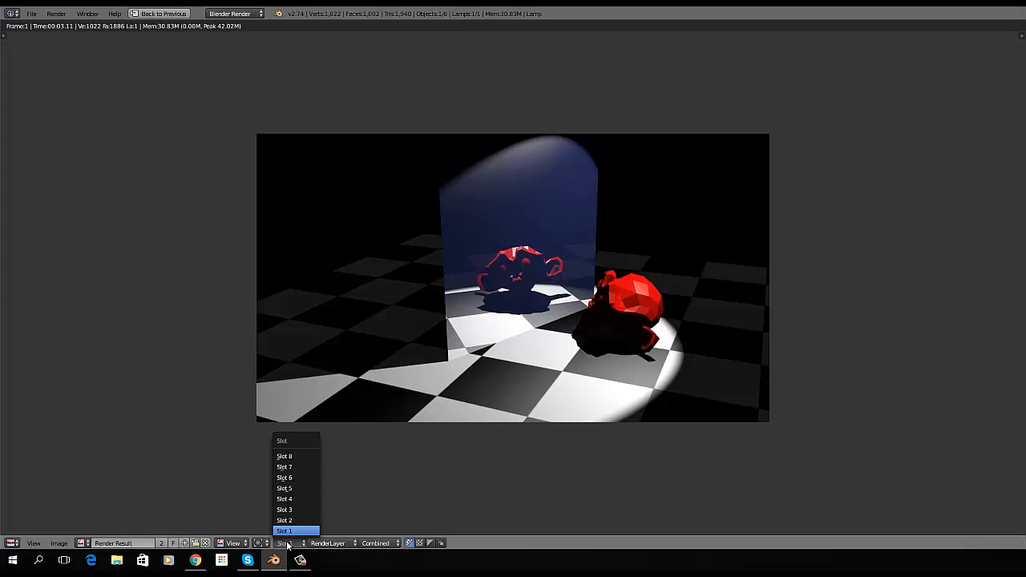
pyautogui.click(283, 530)
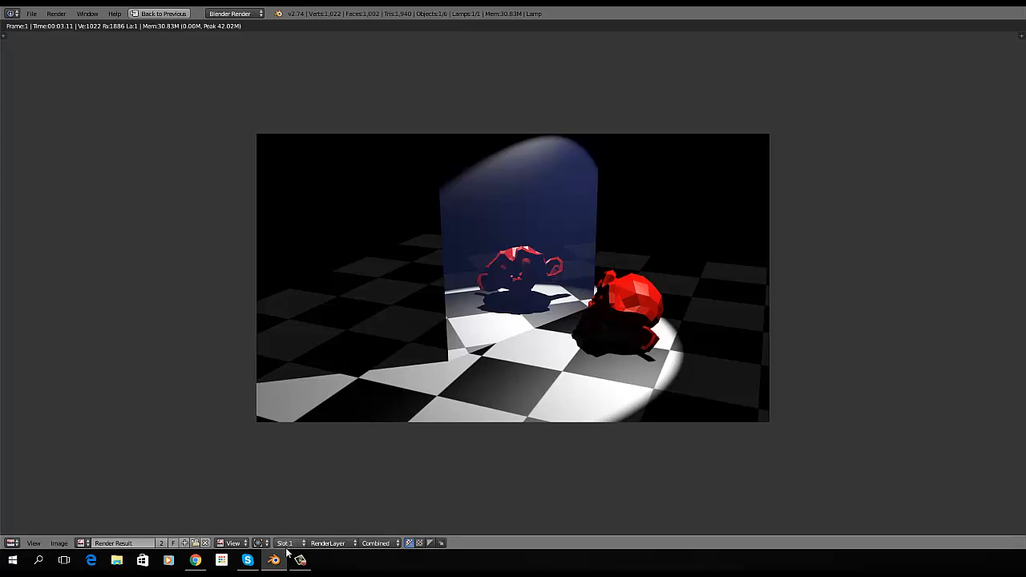
pyautogui.moveTo(310, 532)
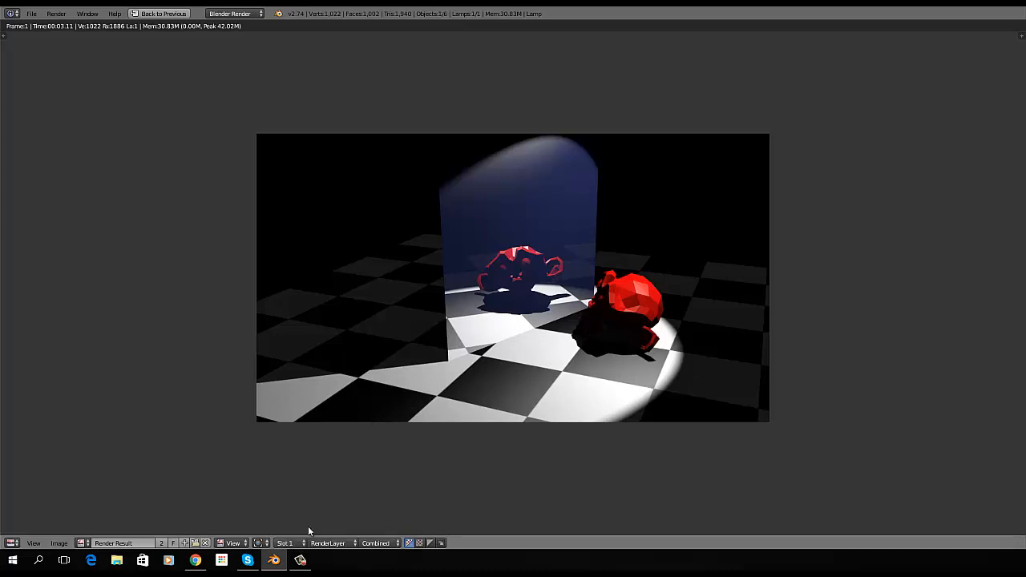
pyautogui.moveTo(273, 205)
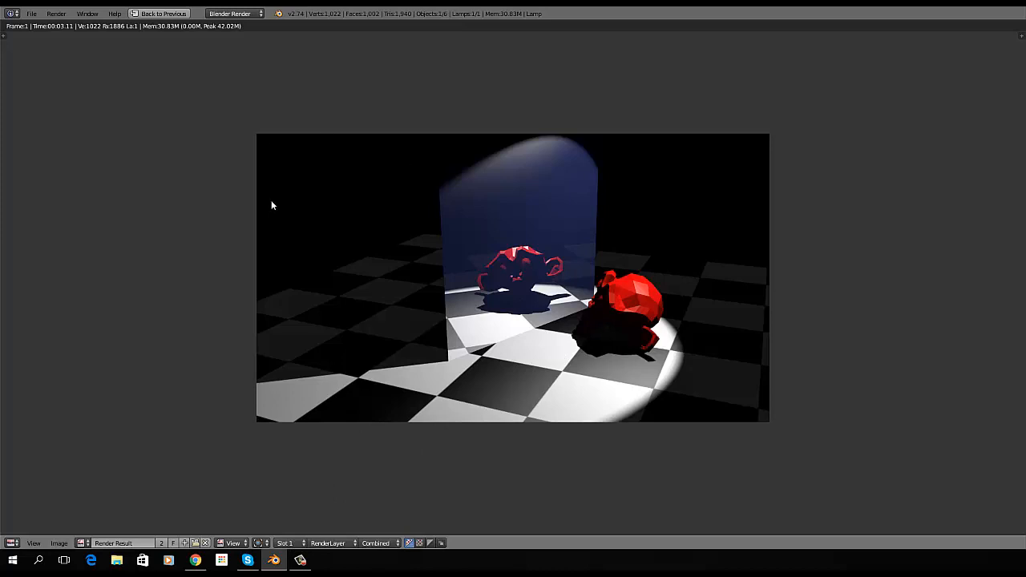
pyautogui.moveTo(296, 227)
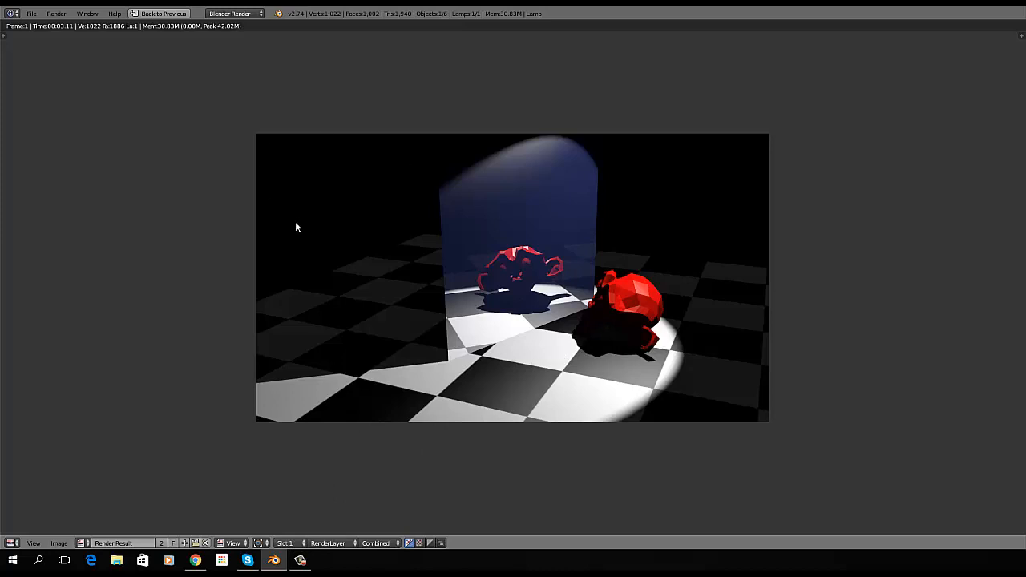
pyautogui.moveTo(396, 247)
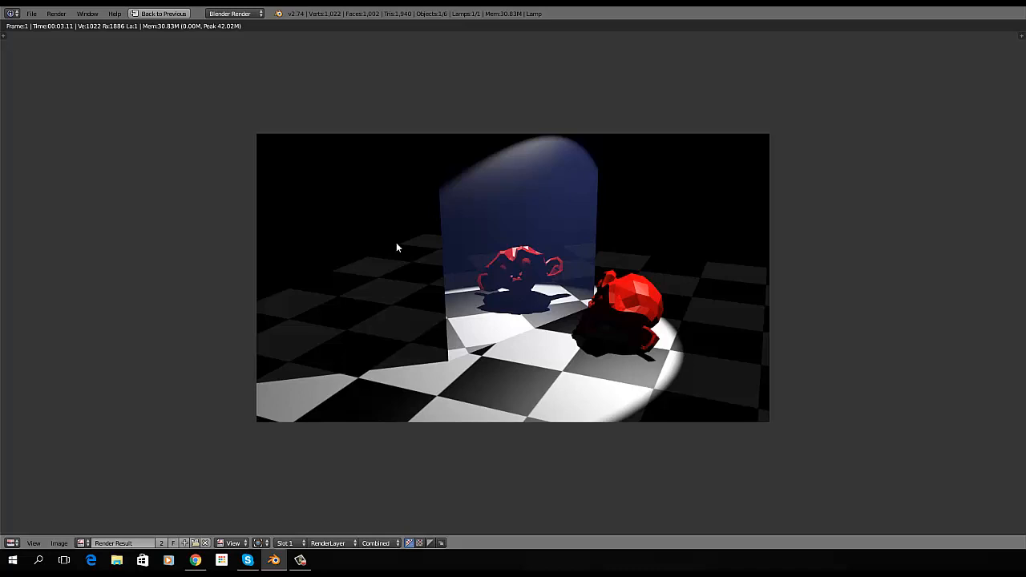
pyautogui.moveTo(495, 222)
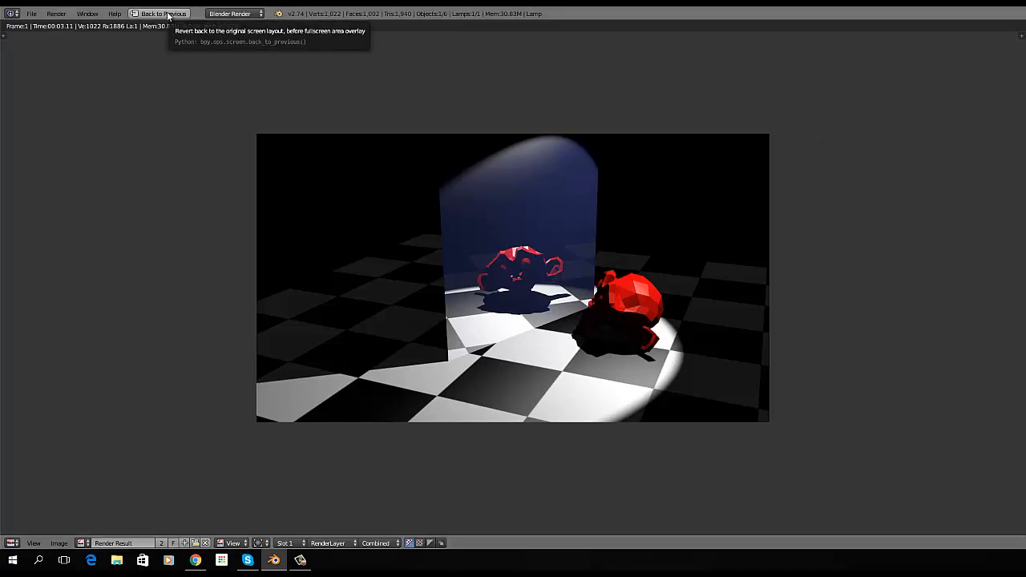
# - Back in the scene, smooth-shade the monkey and raise its specular intensity to maximum
pyautogui.click(158, 13)
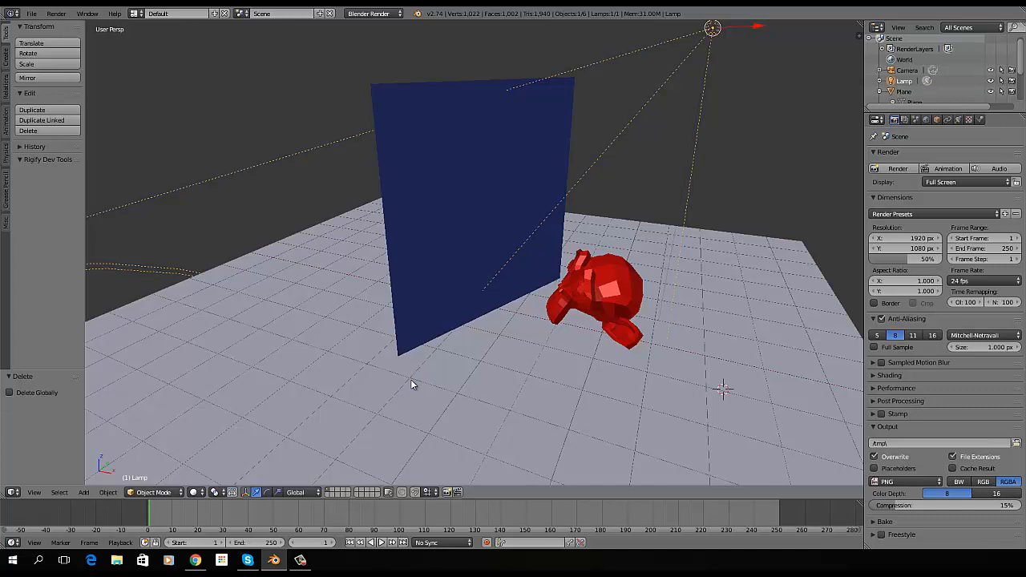
pyautogui.moveTo(463, 385)
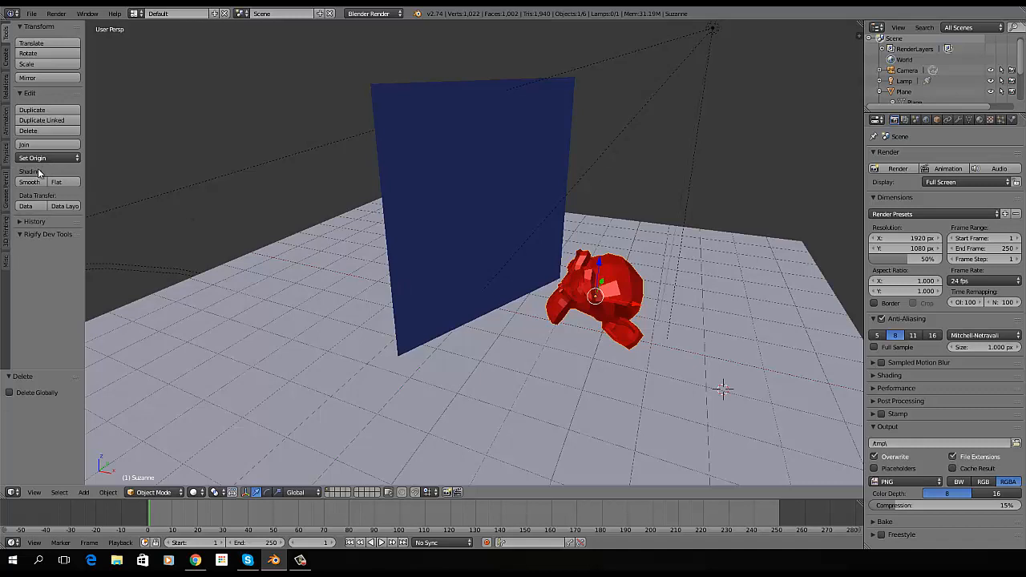
pyautogui.click(29, 182)
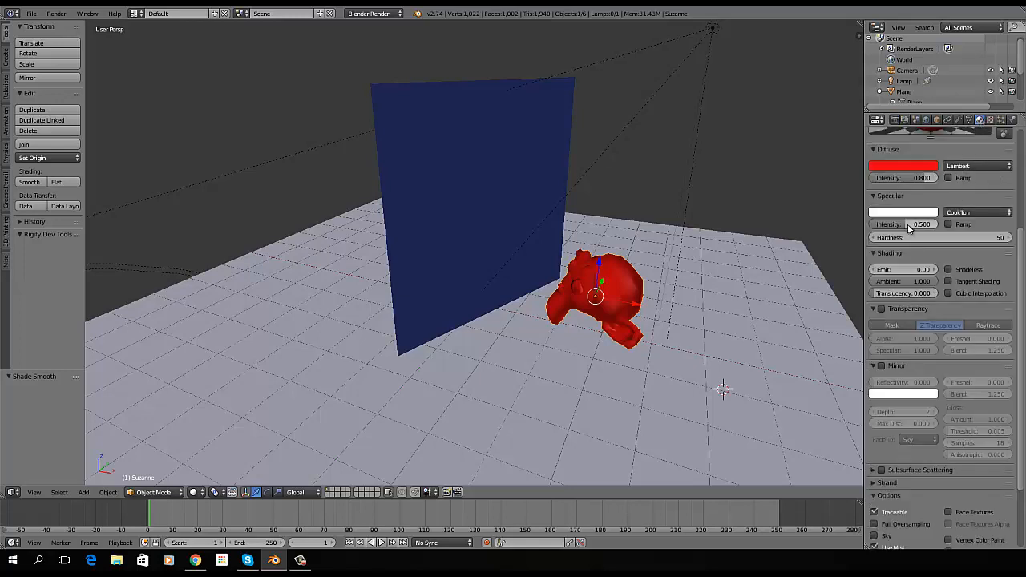
pyautogui.moveTo(890, 224); pyautogui.dragTo(934, 224)
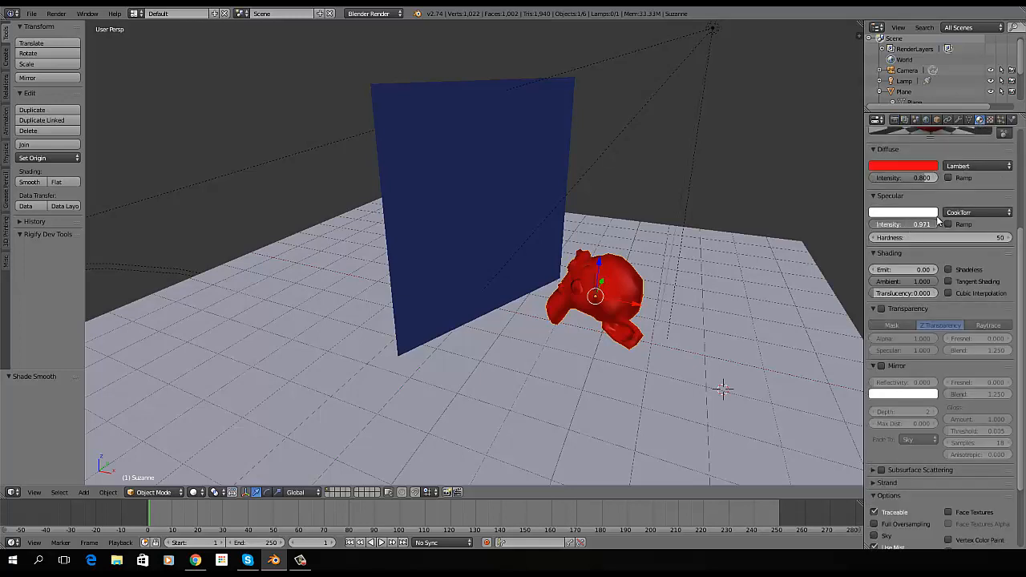
pyautogui.click(904, 223)
pyautogui.write('1.000')
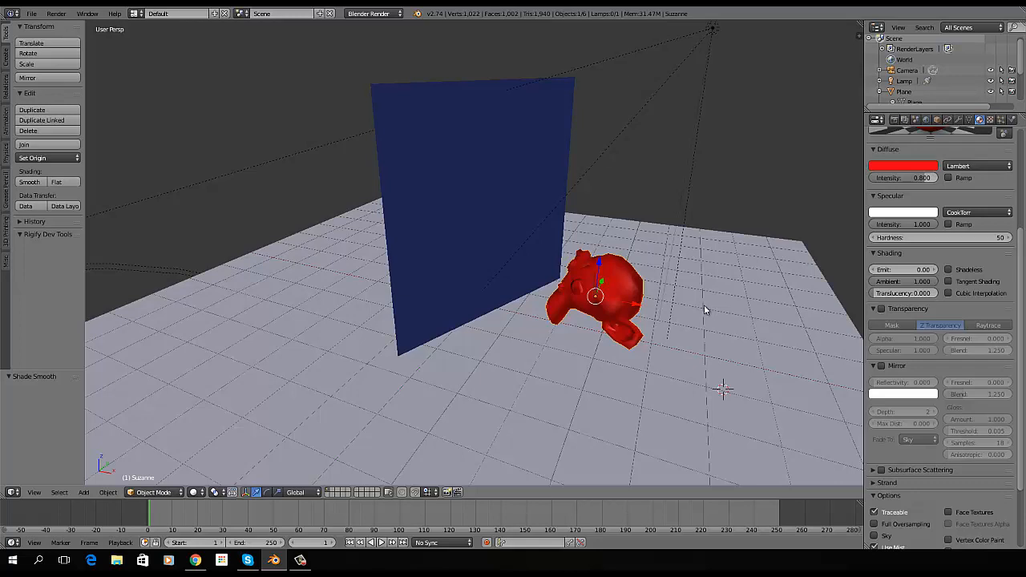
pyautogui.moveTo(556, 311)
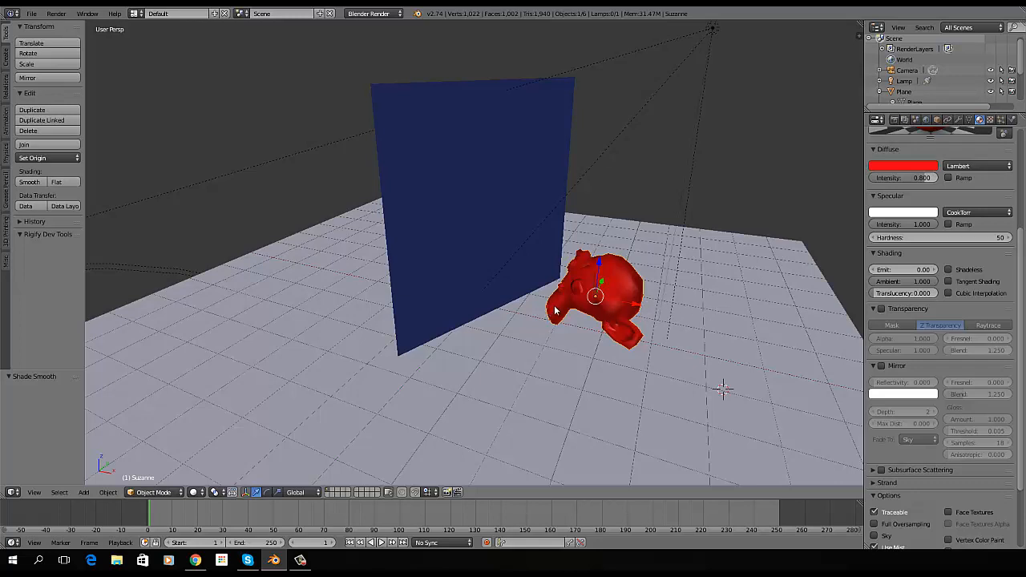
pyautogui.moveTo(612, 303)
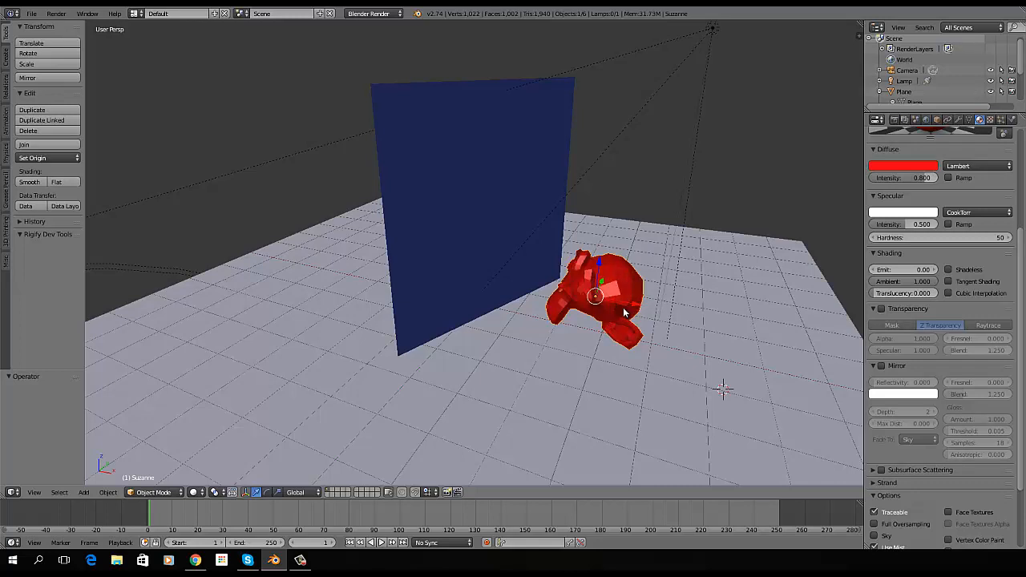
pyautogui.moveTo(713, 290)
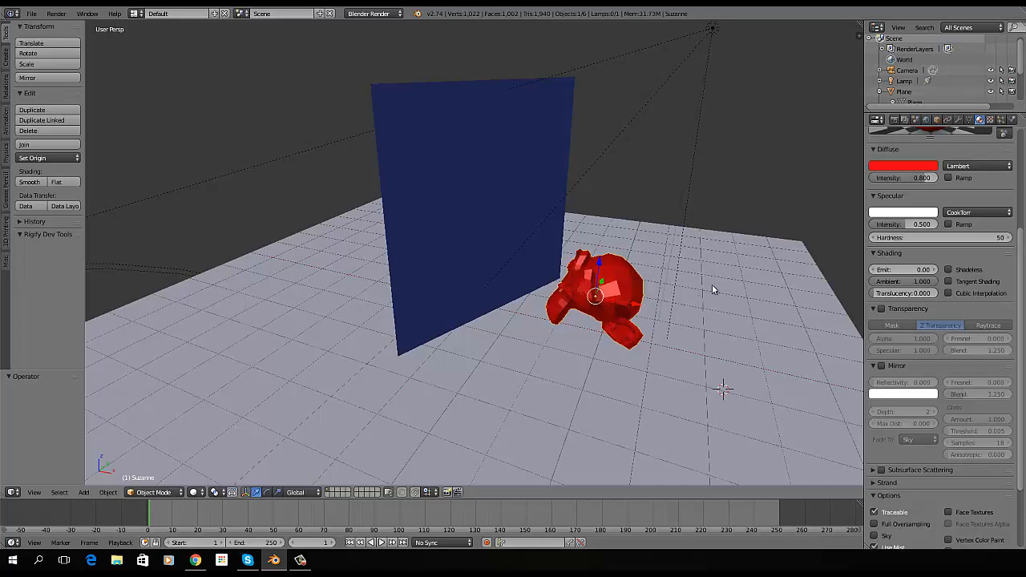
pyautogui.moveTo(468, 360)
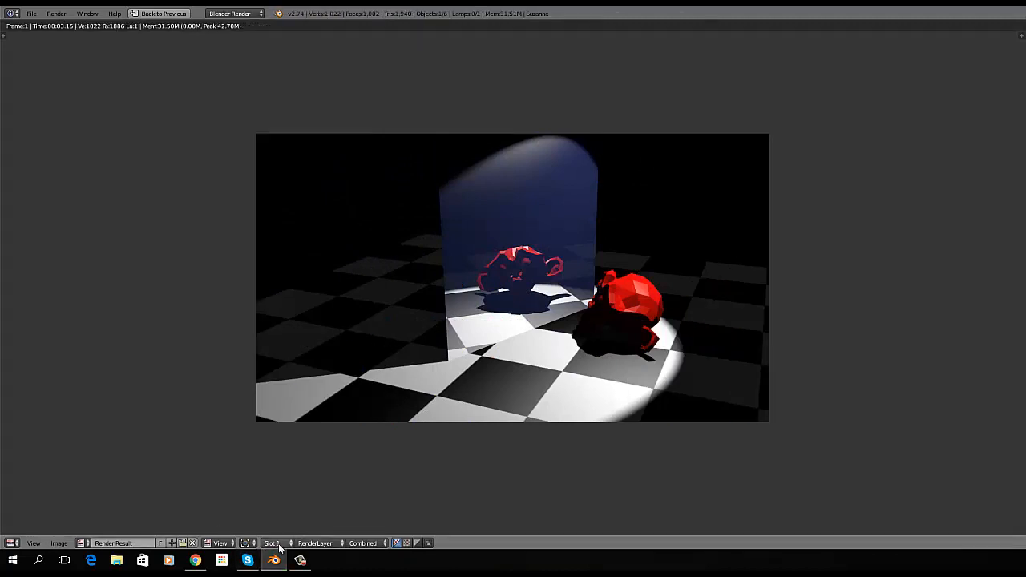
pyautogui.moveTo(331, 485)
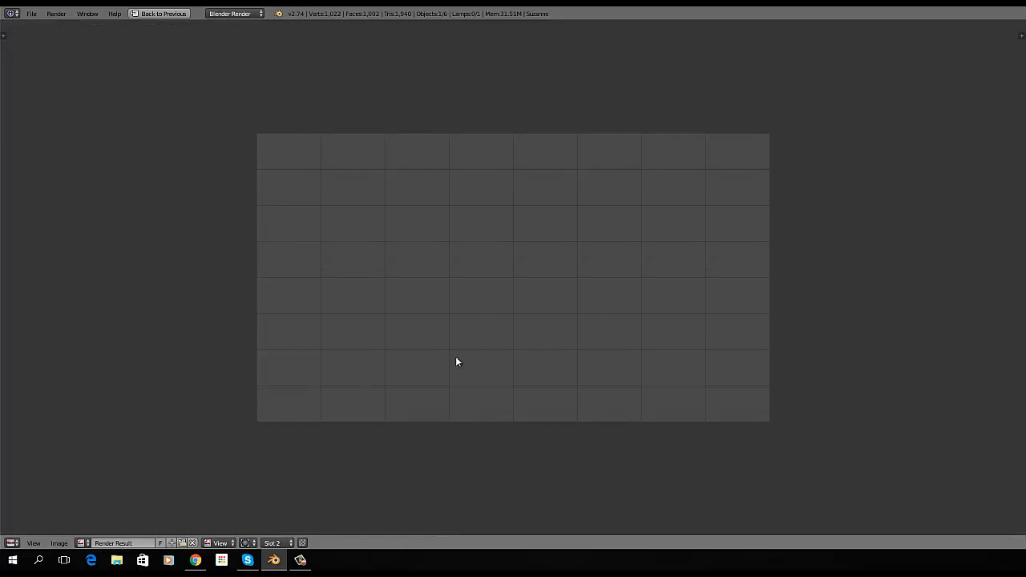
# - Set the monkey's specular intensity to 0.830 and render it with F12
pyautogui.click(164, 13)
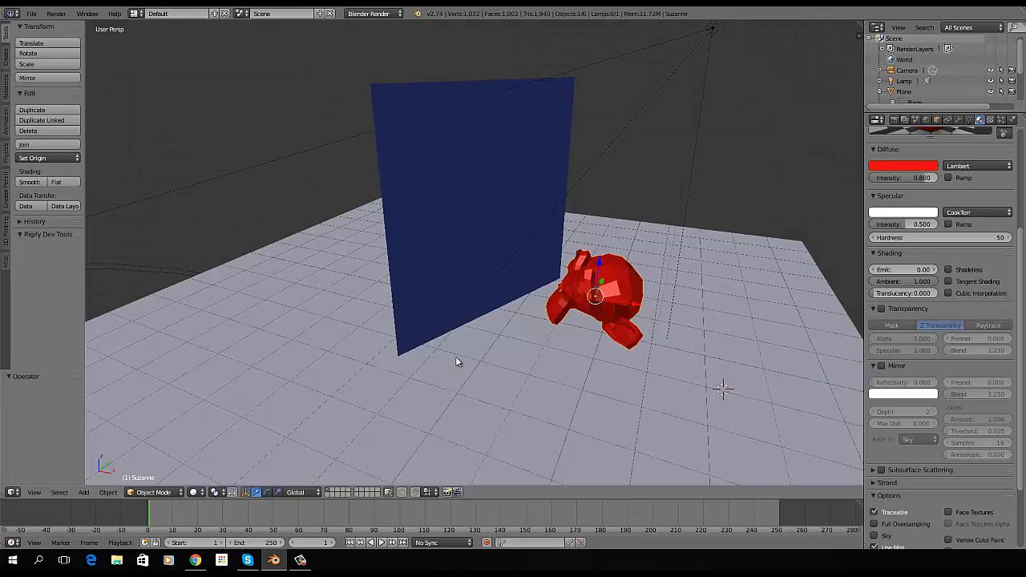
pyautogui.moveTo(541, 321)
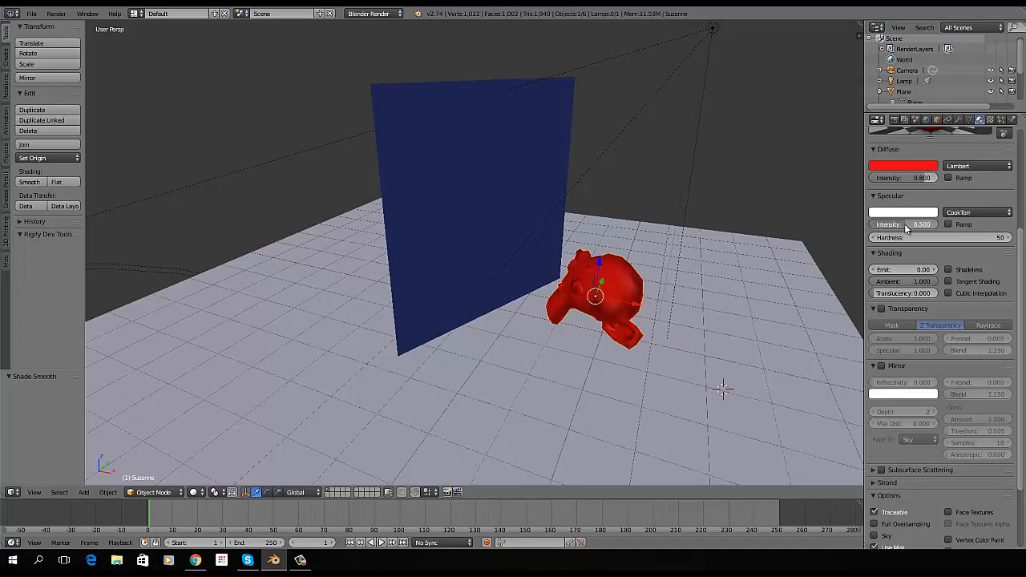
pyautogui.moveTo(922, 223); pyautogui.dragTo(906, 224)
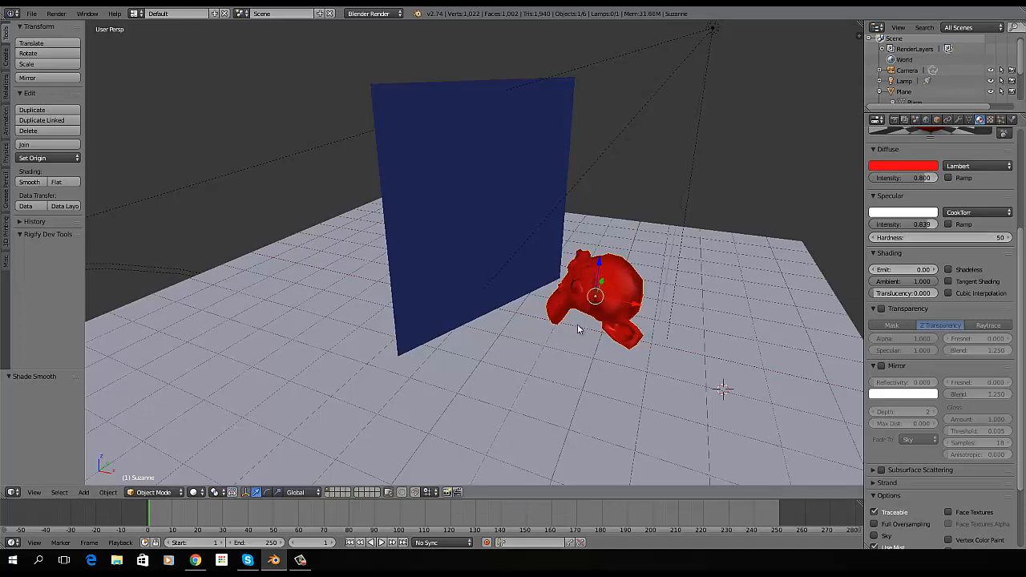
pyautogui.press('F12')
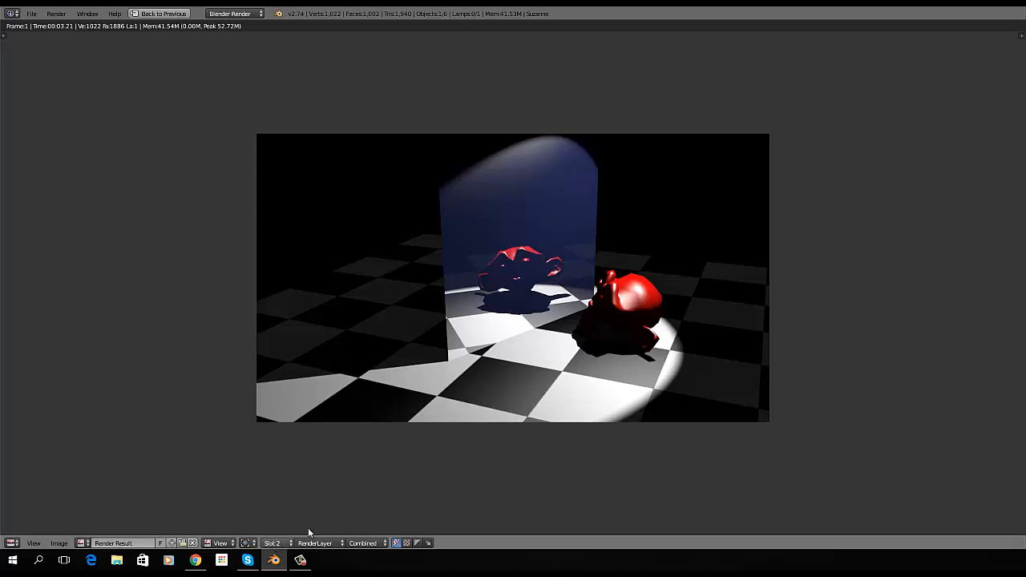
pyautogui.moveTo(641, 313)
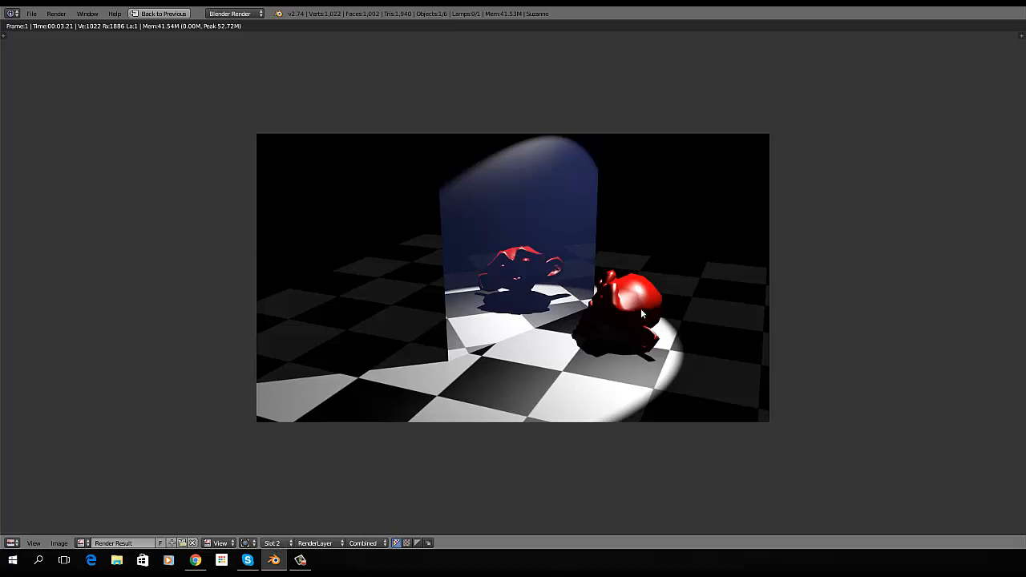
pyautogui.moveTo(465, 316)
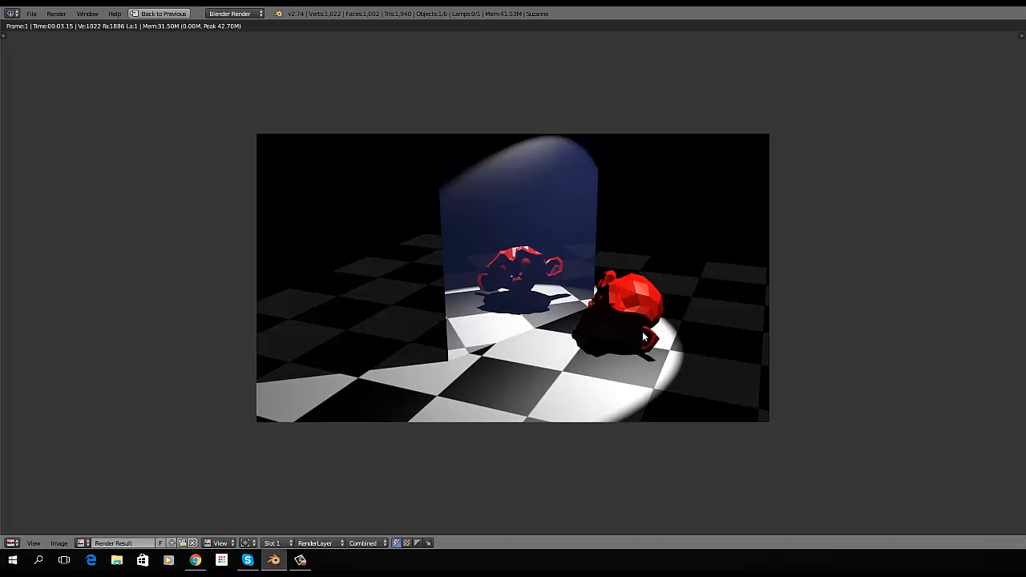
pyautogui.moveTo(642, 389)
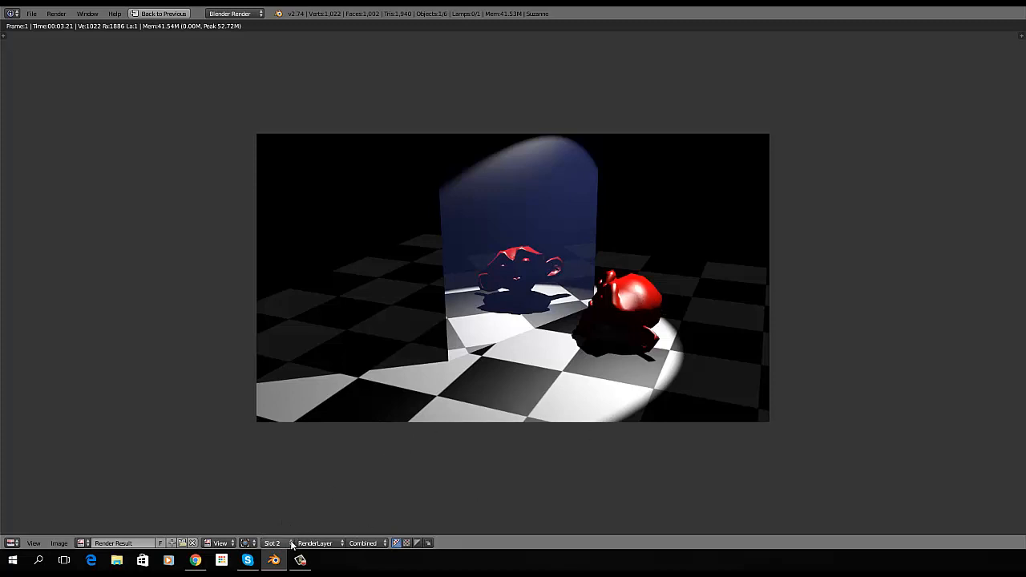
# - Return to the 3D scene and change the monkey's diffuse colour to blue
pyautogui.click(275, 543)
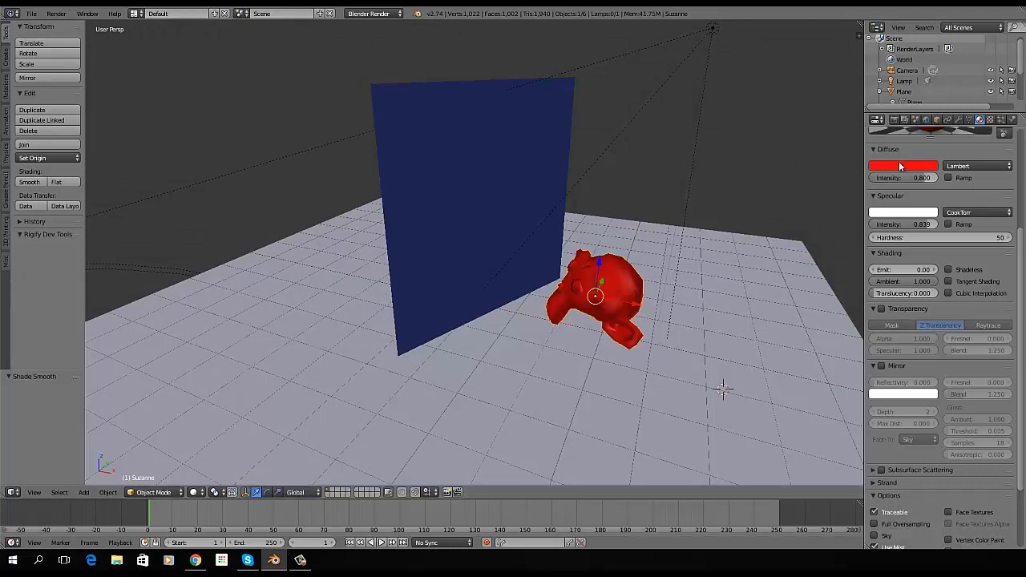
pyautogui.click(901, 166)
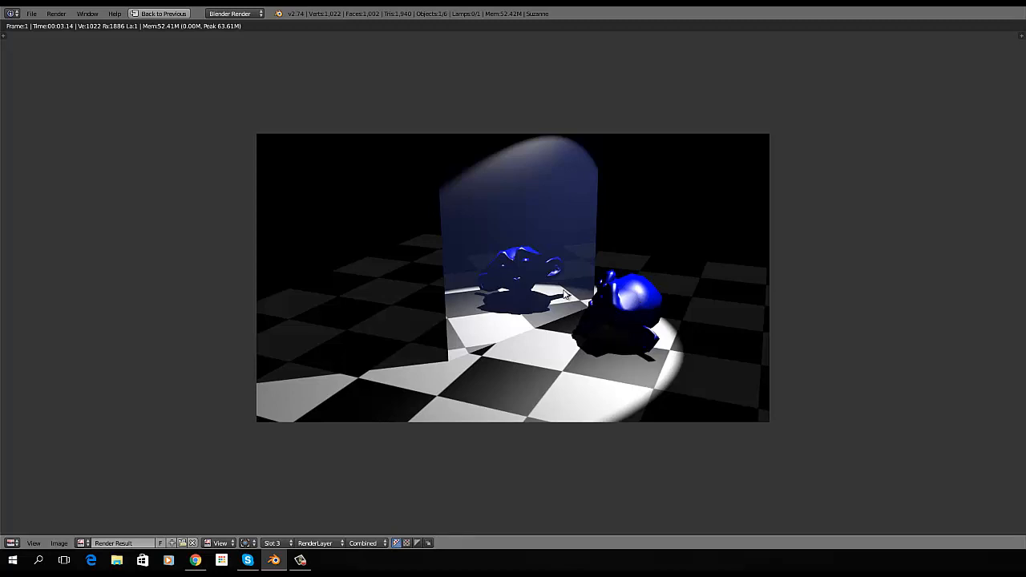
pyautogui.moveTo(311, 424)
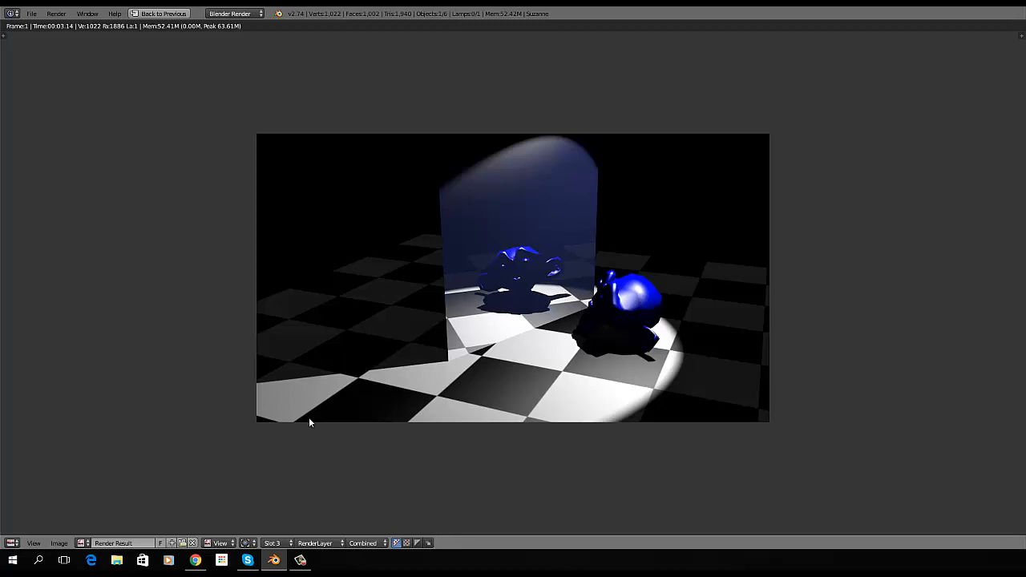
pyautogui.moveTo(312, 475)
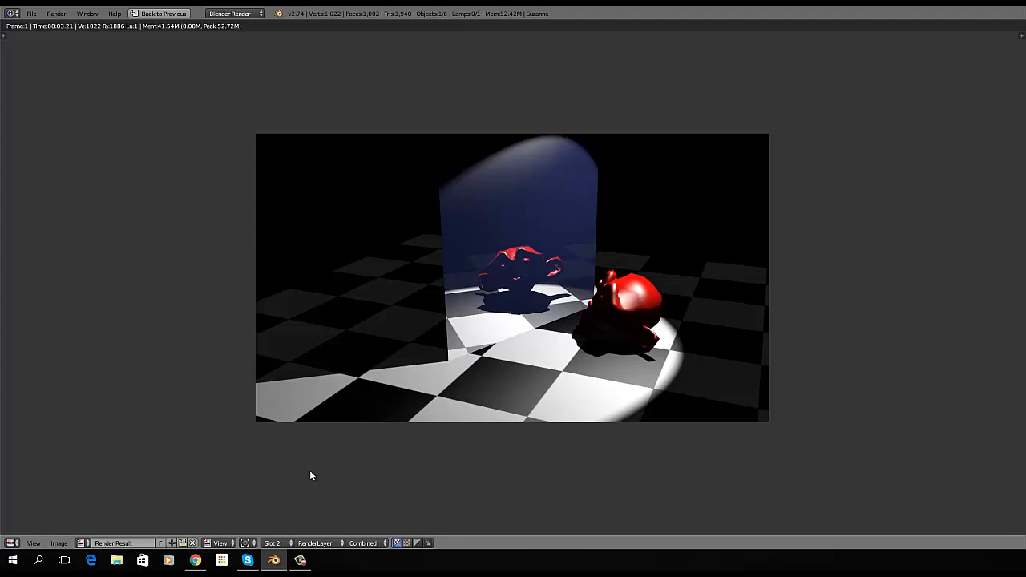
pyautogui.moveTo(498, 407)
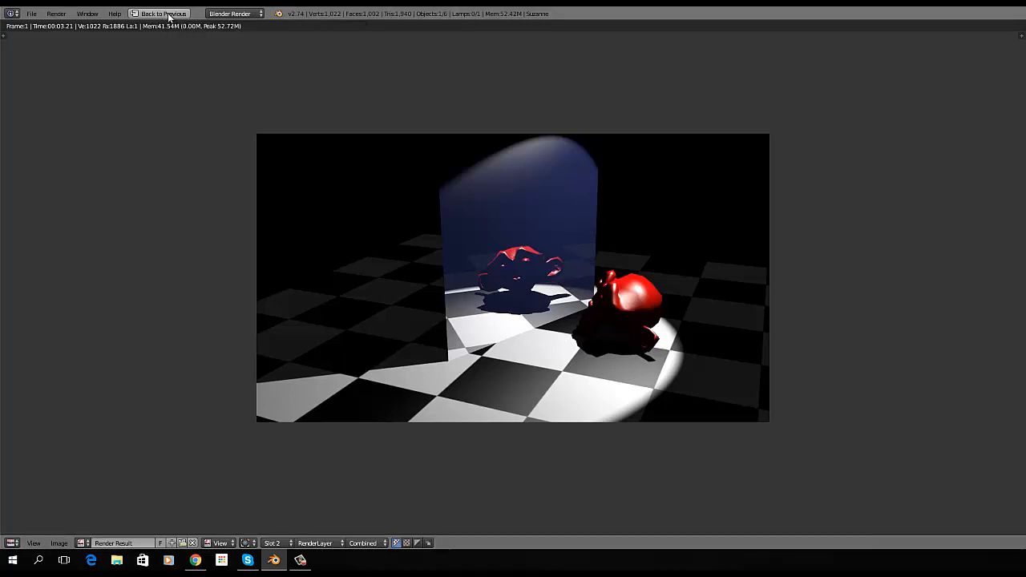
# - Return to the blue monkey scene and re-render it into Slot 2 with F12
pyautogui.click(162, 13)
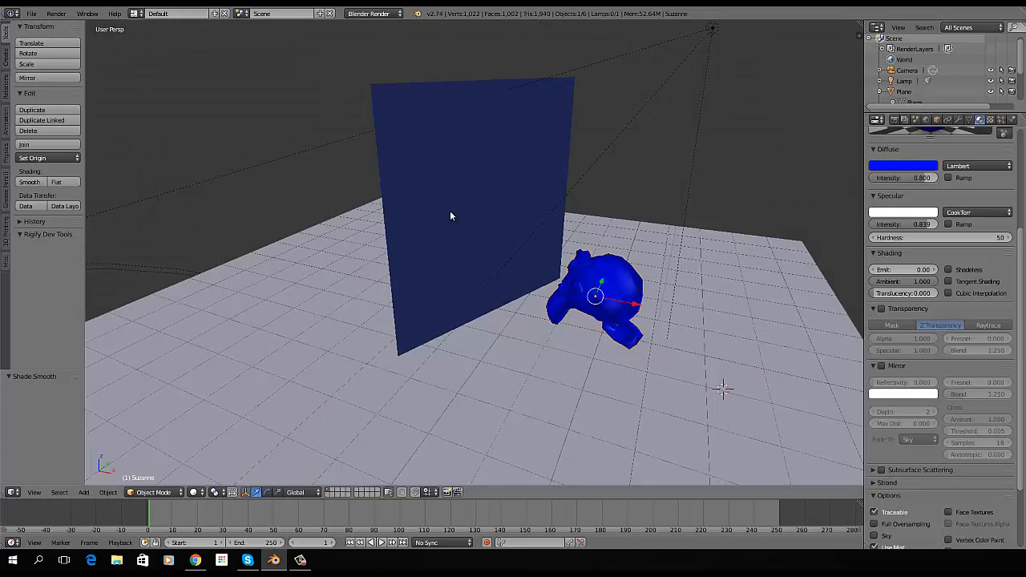
pyautogui.moveTo(568, 283)
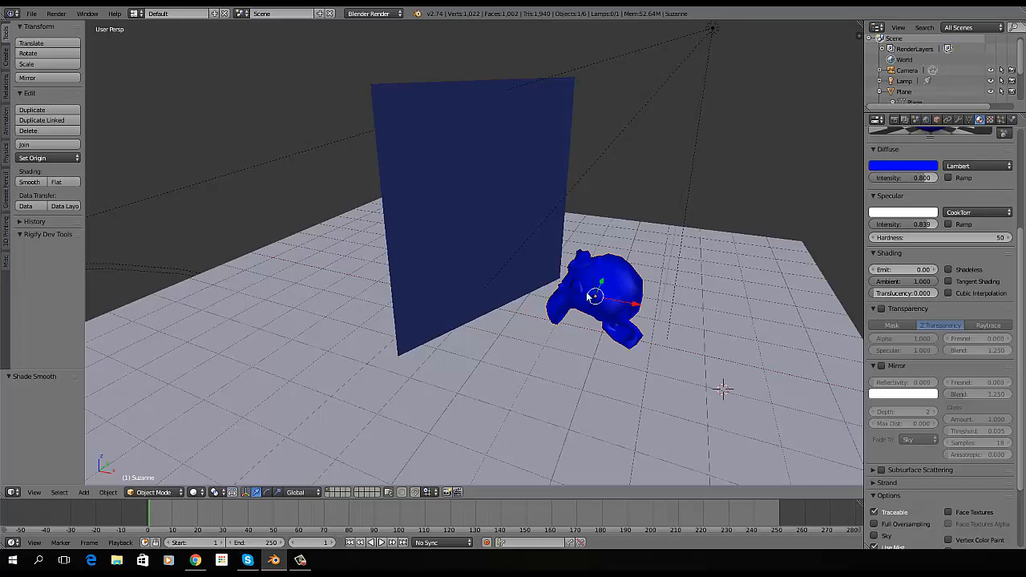
pyautogui.moveTo(497, 286)
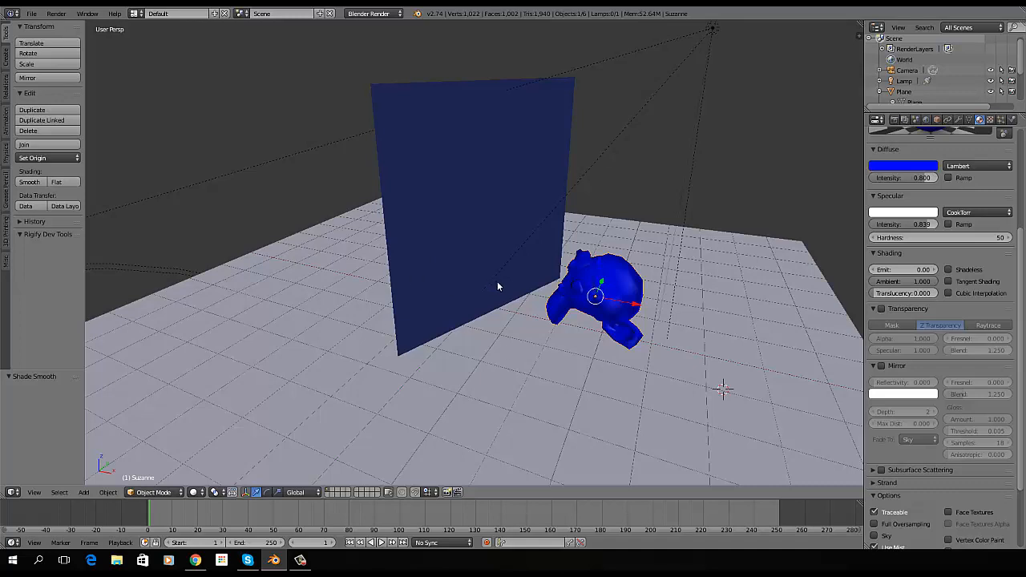
pyautogui.moveTo(601, 279)
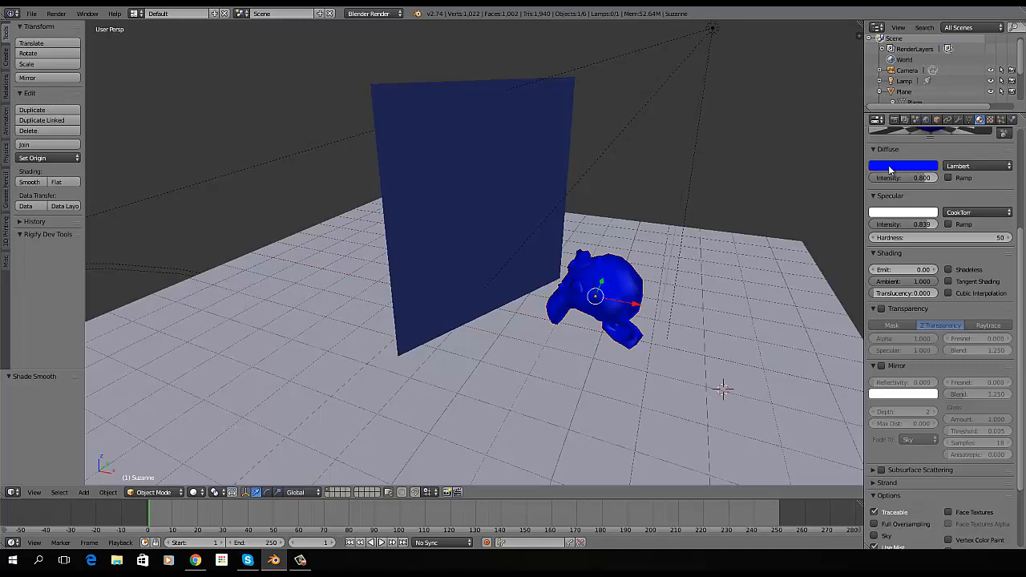
pyautogui.moveTo(565, 299)
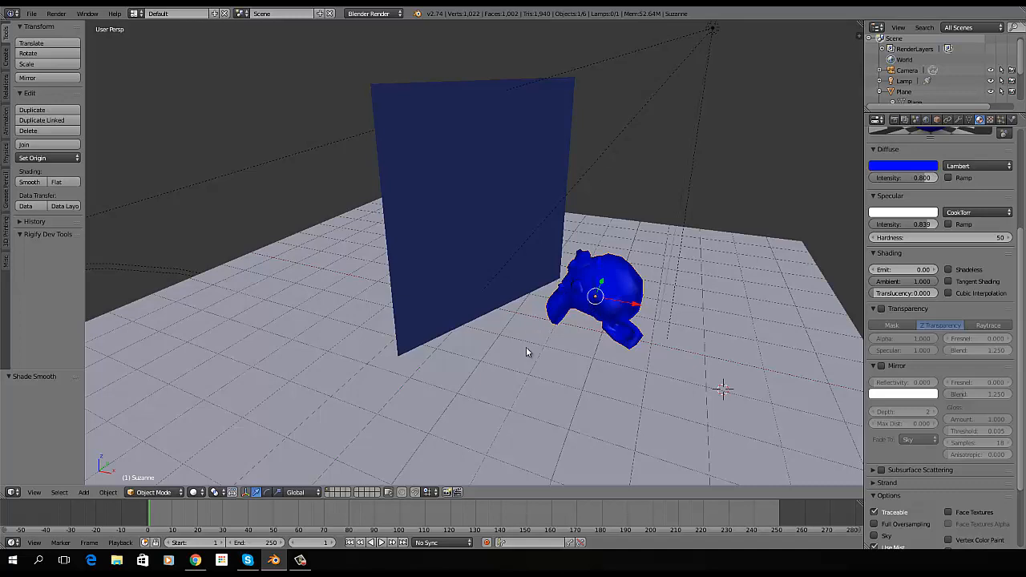
pyautogui.moveTo(525, 344)
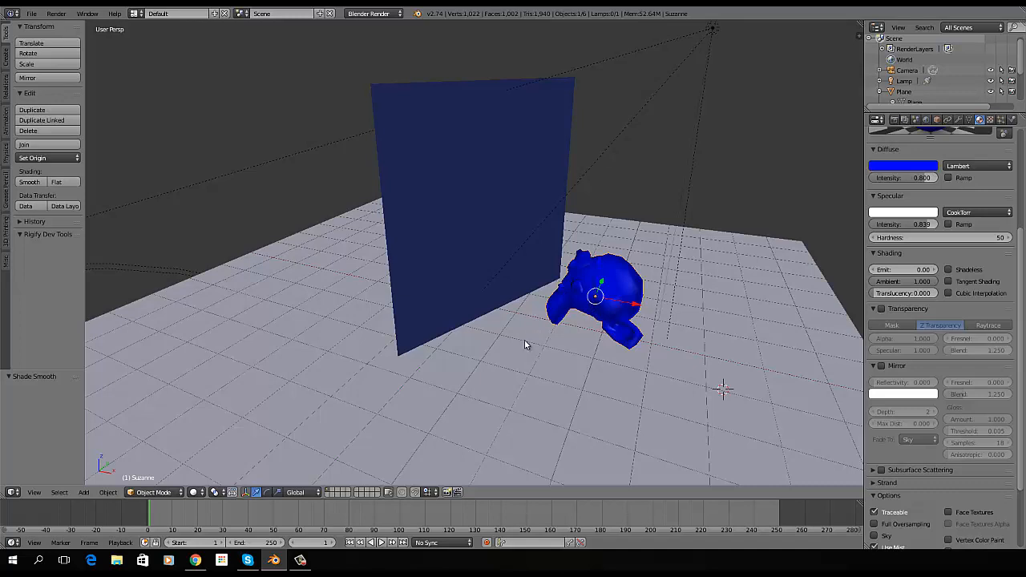
pyautogui.press('F12')
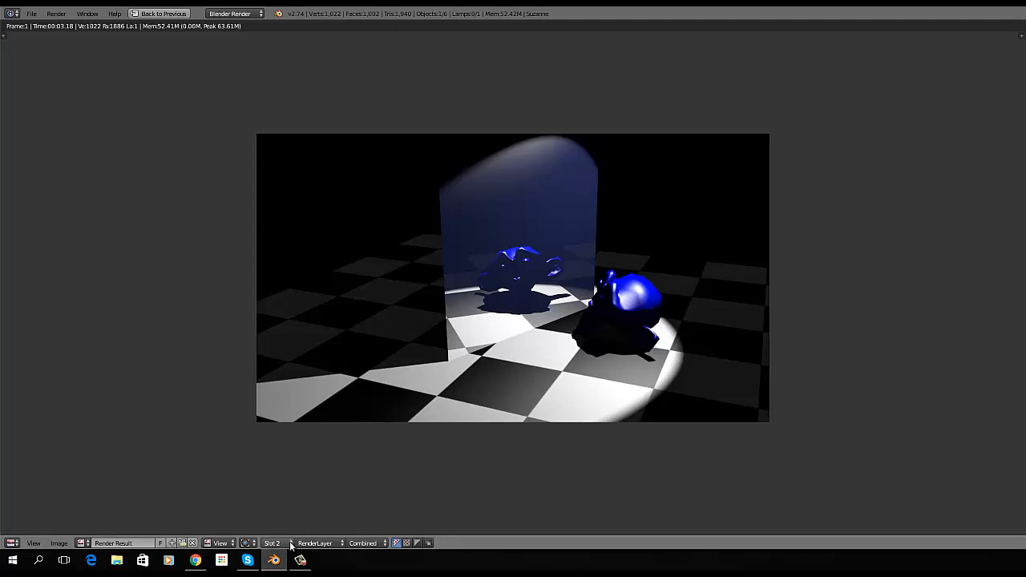
pyautogui.click(272, 544)
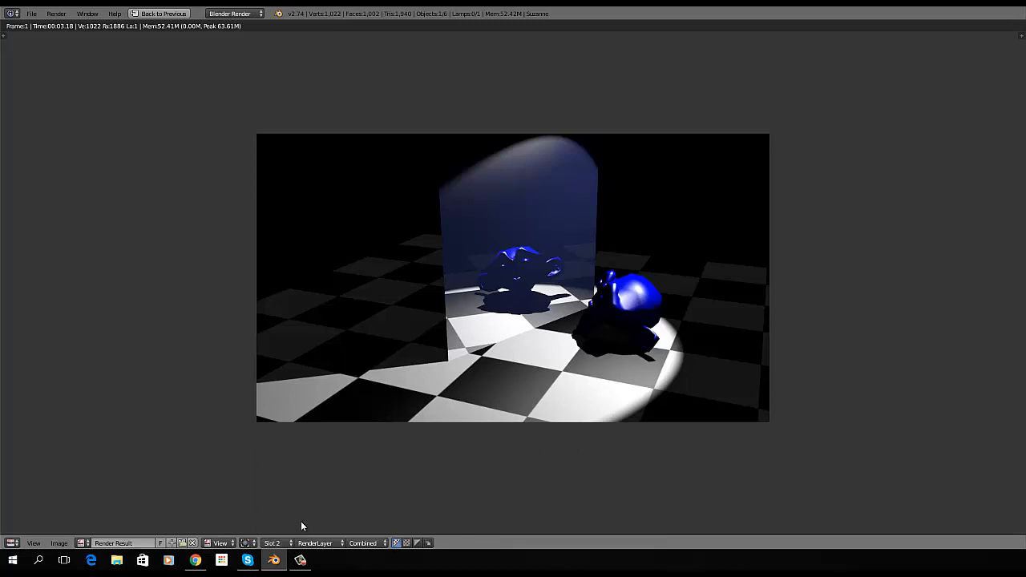
pyautogui.moveTo(346, 492)
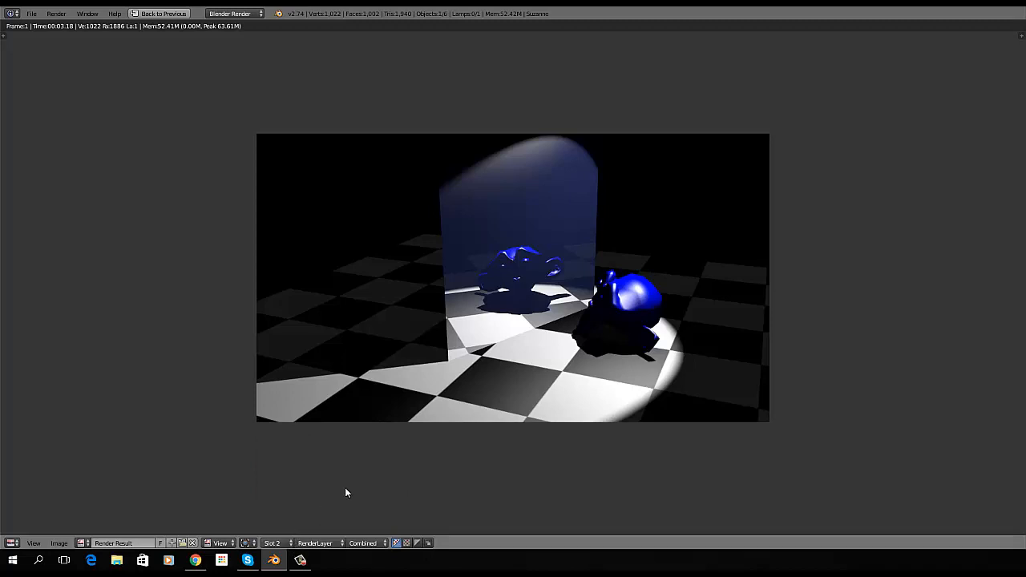
pyautogui.click(276, 544)
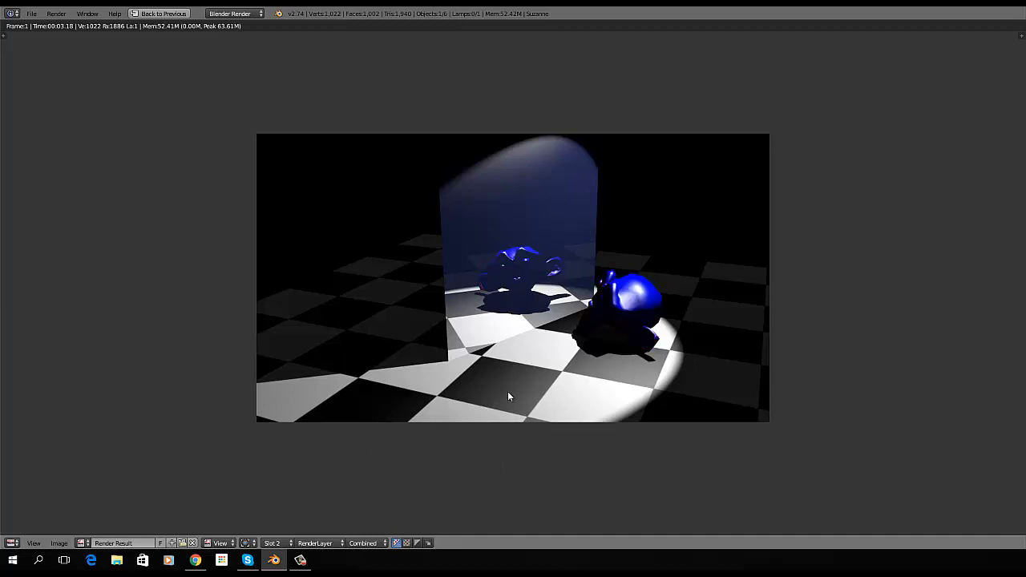
pyautogui.moveTo(545, 320)
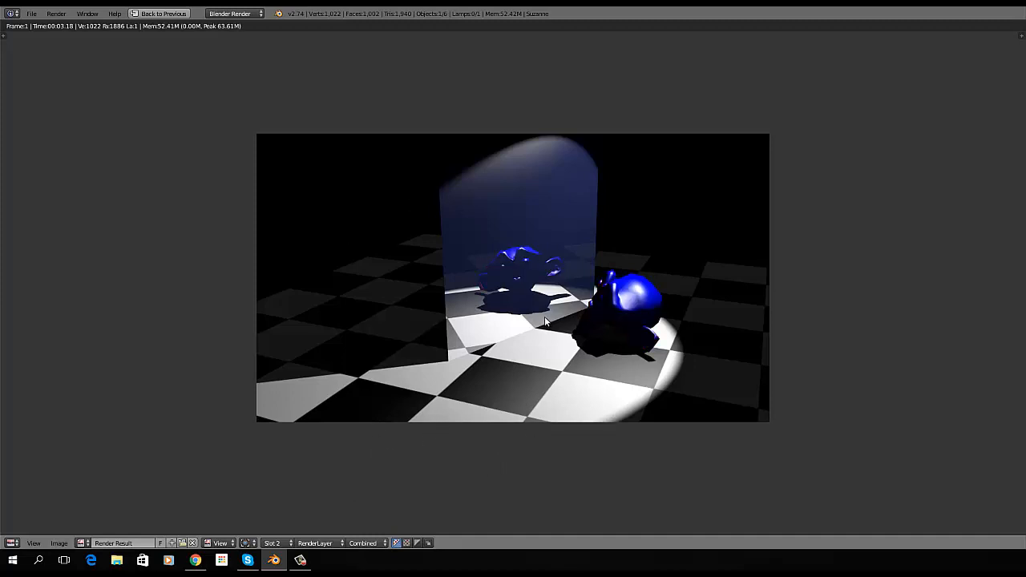
pyautogui.moveTo(320, 508)
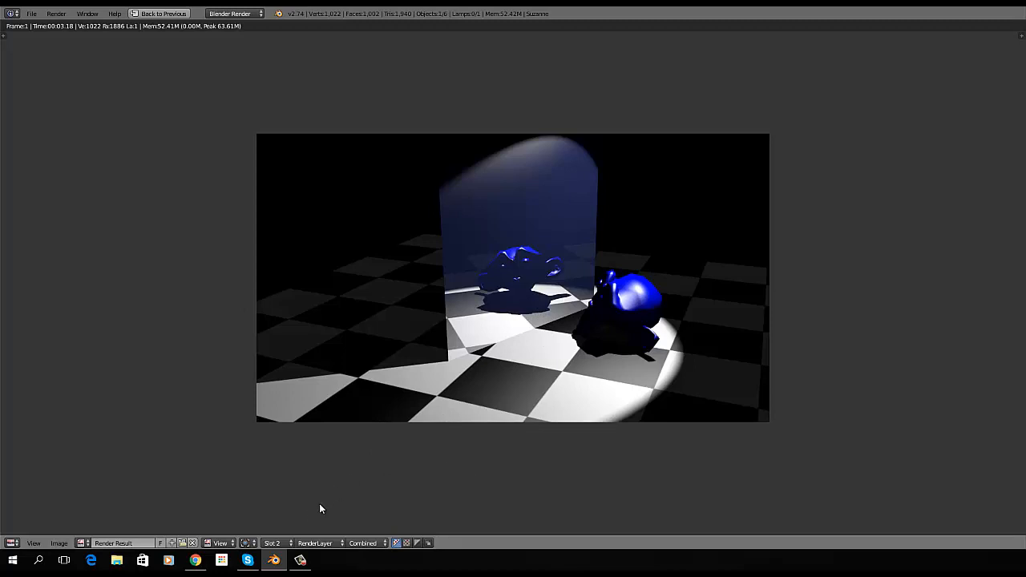
pyautogui.click(272, 544)
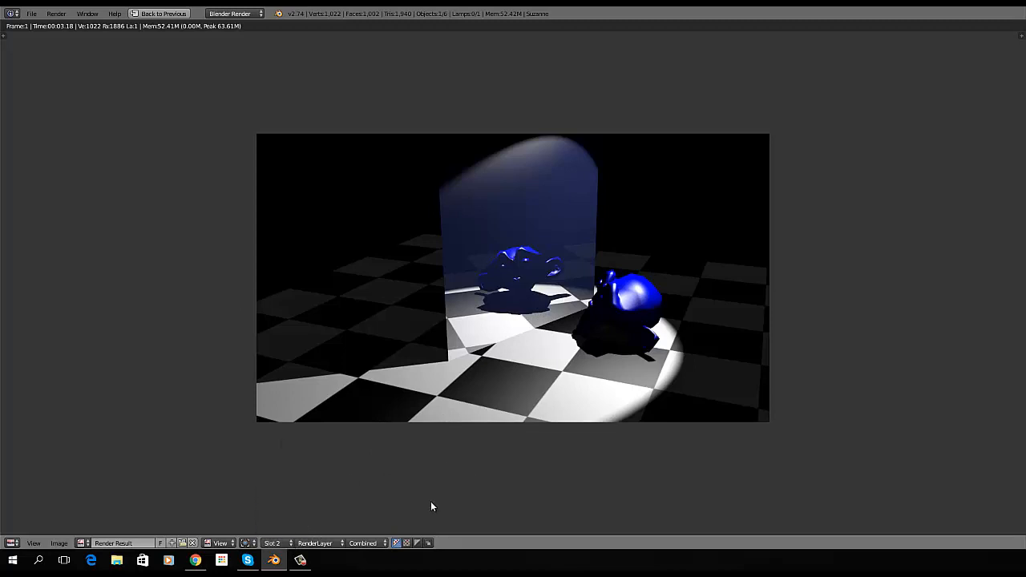
pyautogui.moveTo(426, 495)
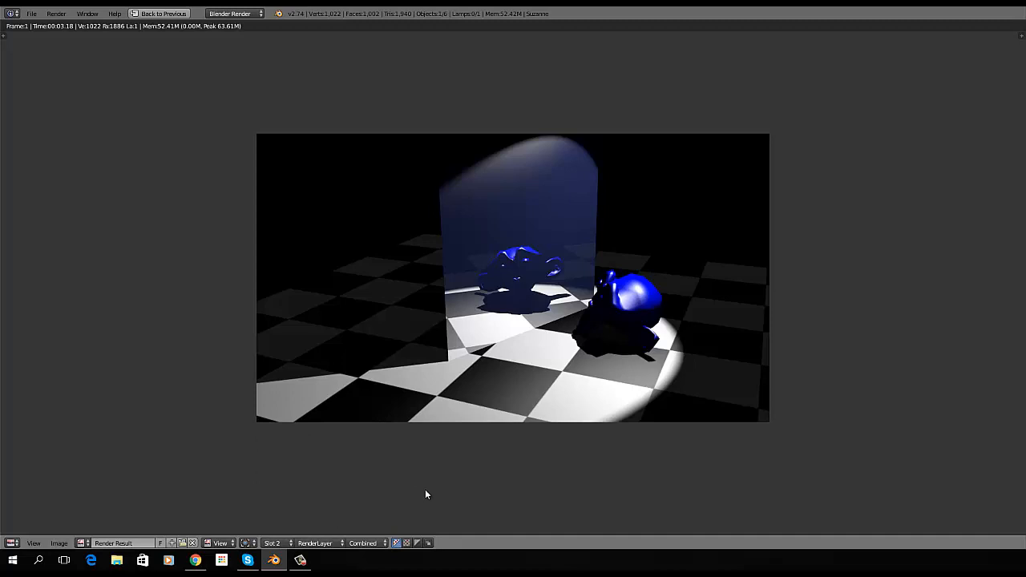